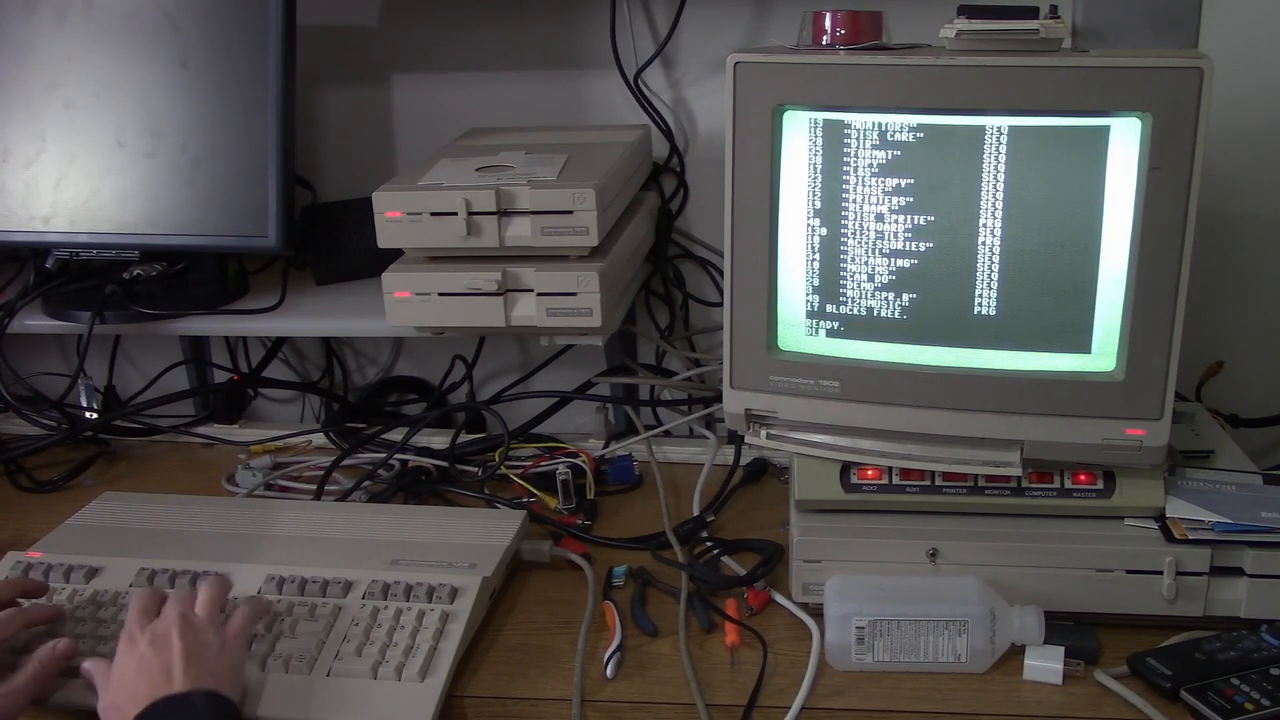
pyautogui.write('LOAD"*"')
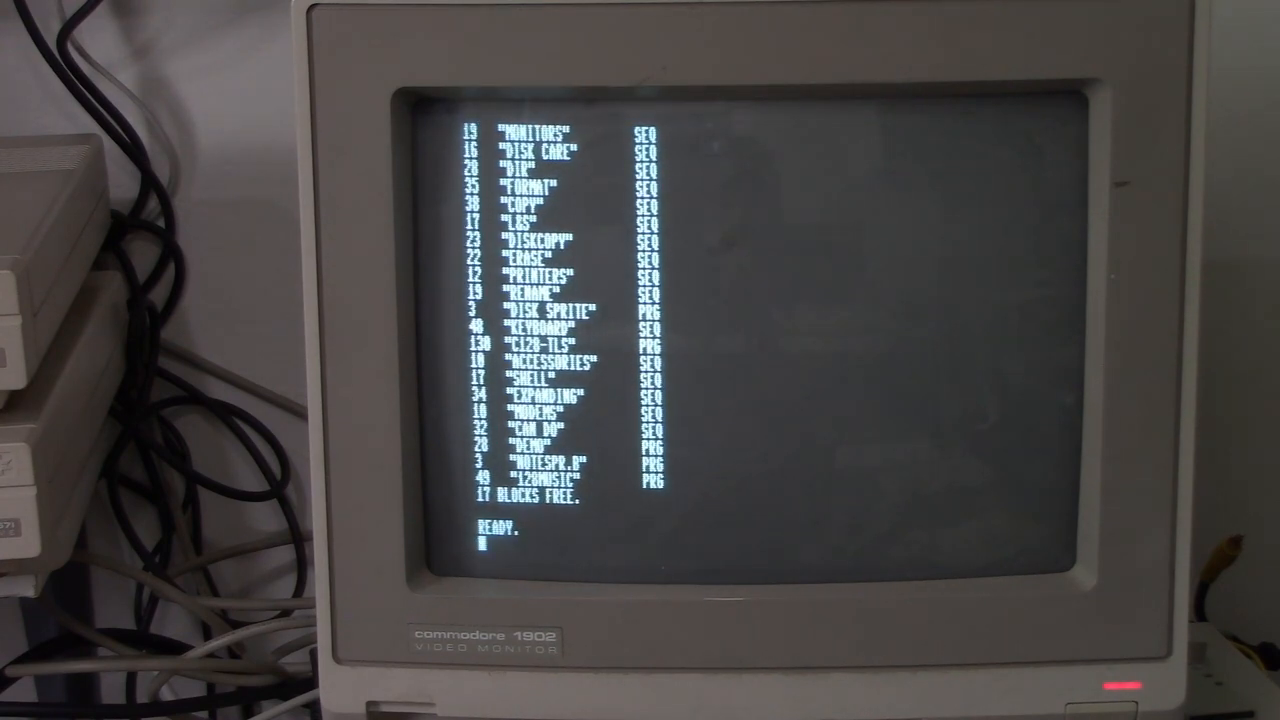
pyautogui.write('DLOAD"*')
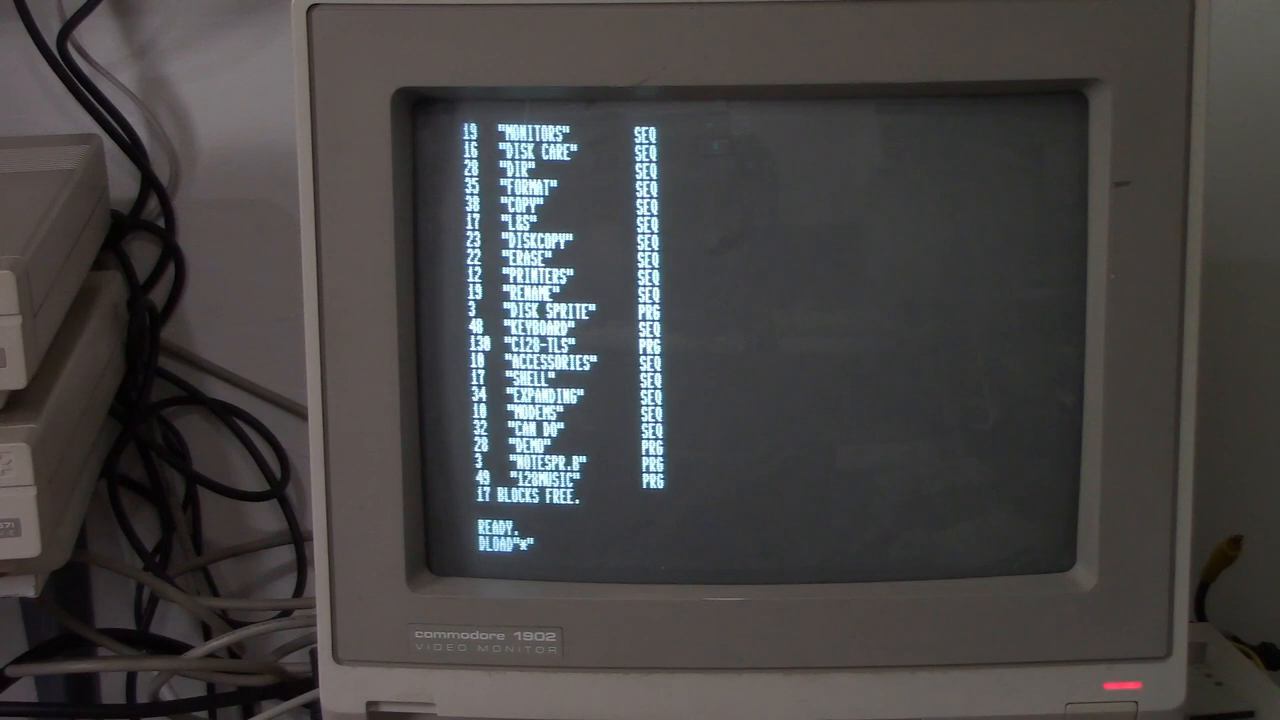
pyautogui.write(',D0')
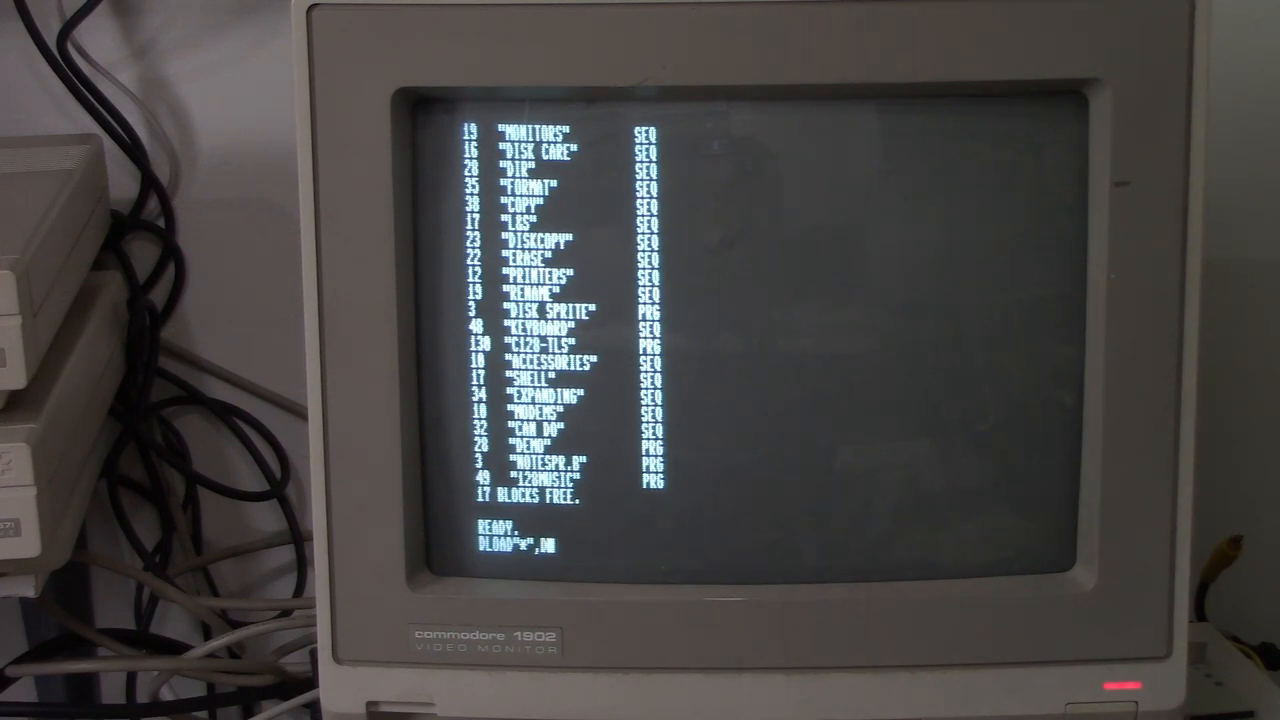